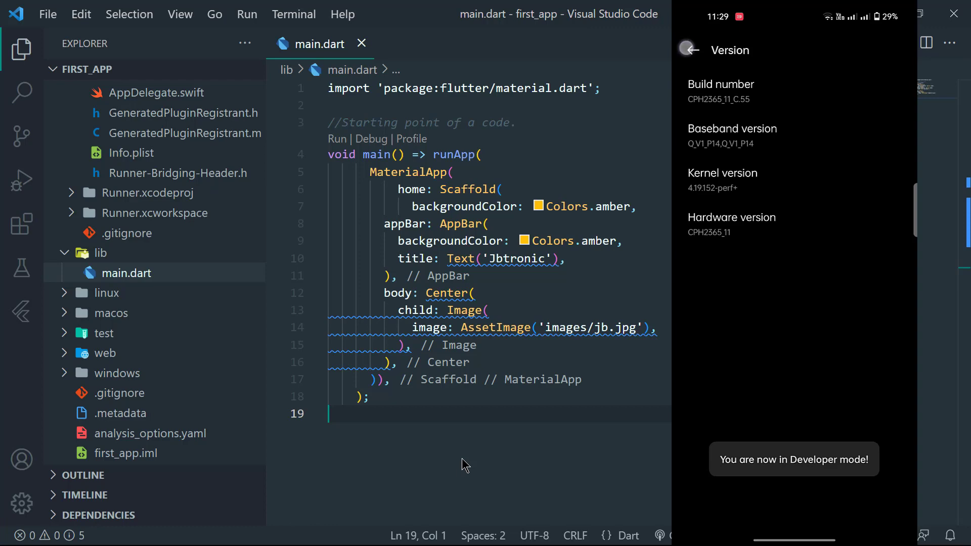
- Enable USB debugging under System settings > Developer options and confirm the prompt
left_click(691, 50)
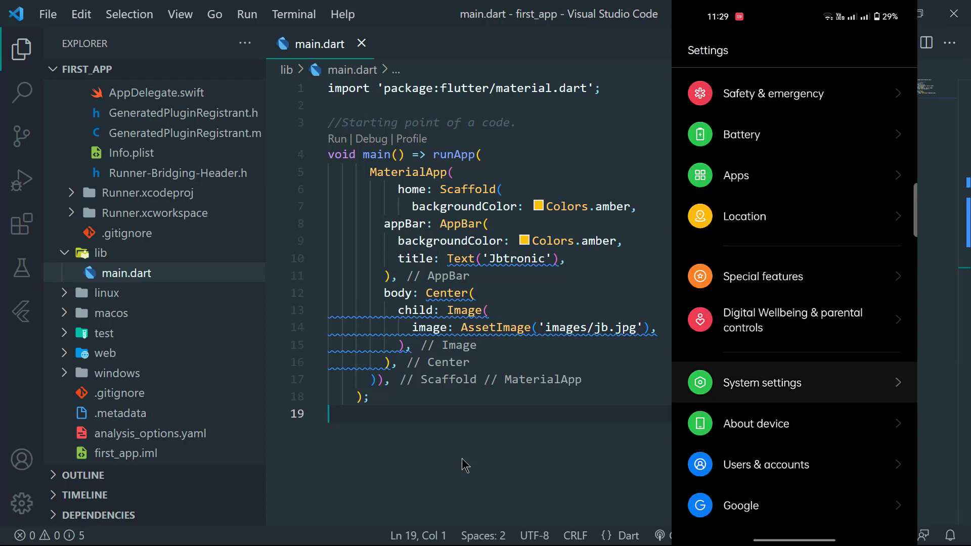
left_click(761, 382)
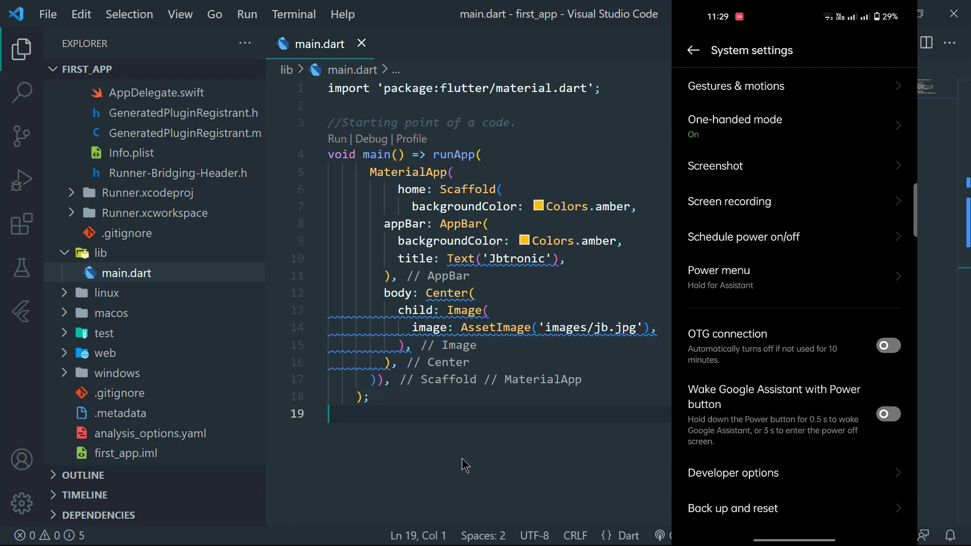
left_click(733, 473)
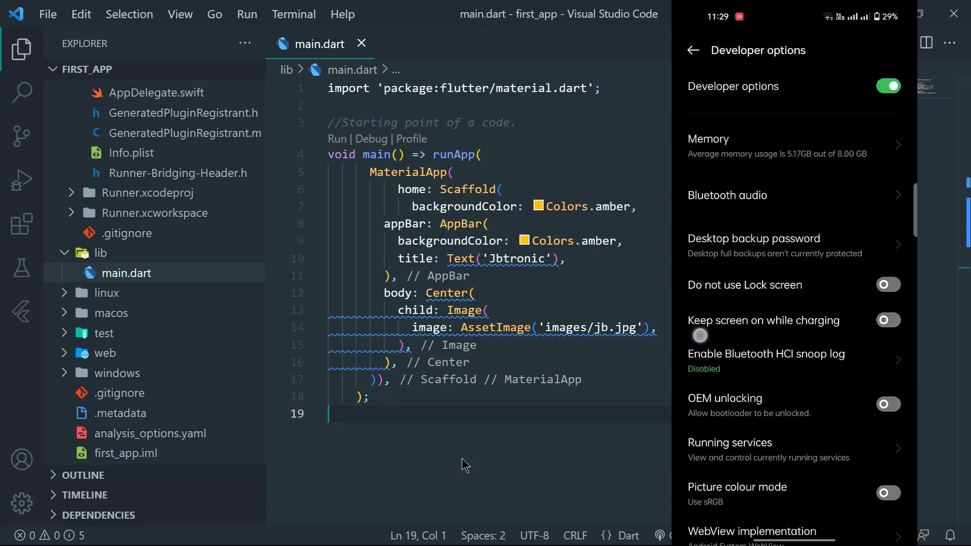
scroll("down", 3)
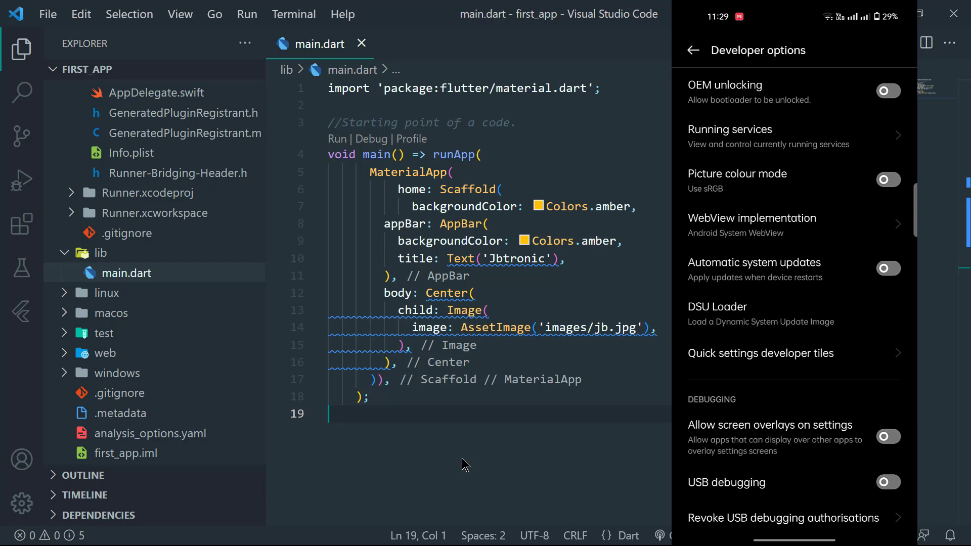
left_click(887, 481)
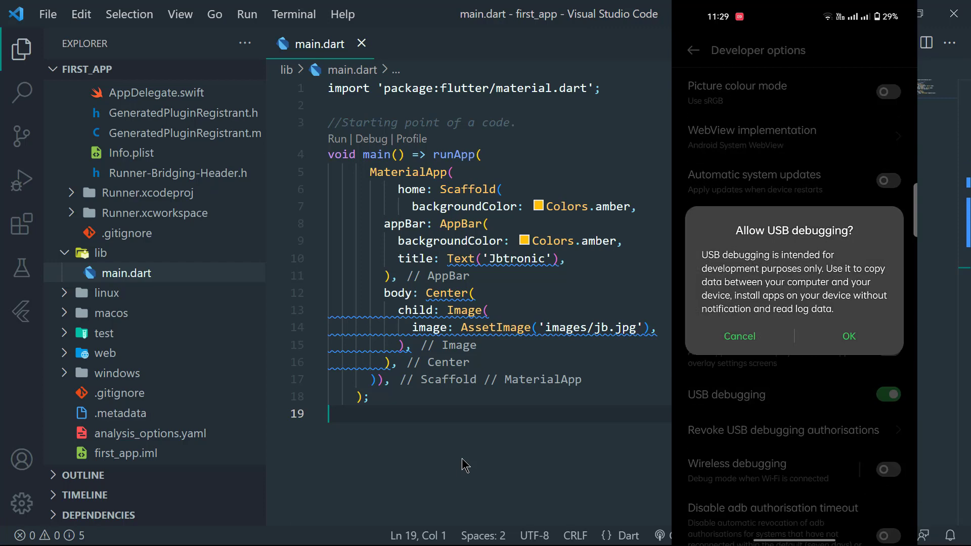
left_click(849, 337)
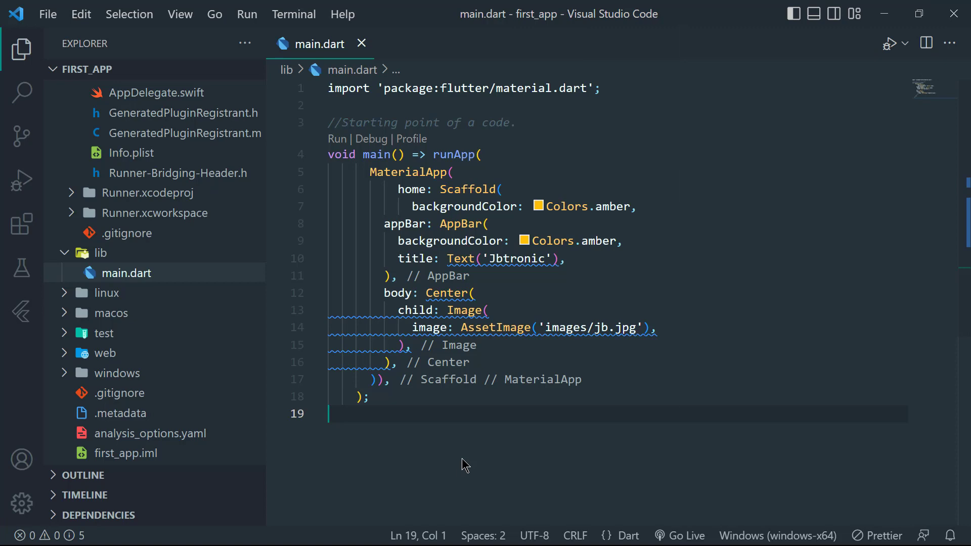
mouse_move(459, 457)
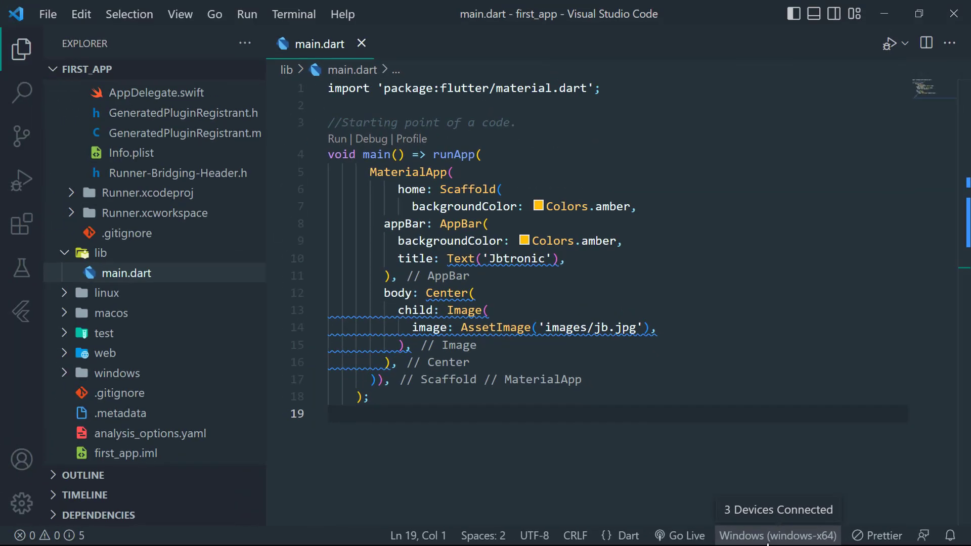
- Select the CPH2365 phone as target device and start debugging via Run > Start Debugging
left_click(780, 535)
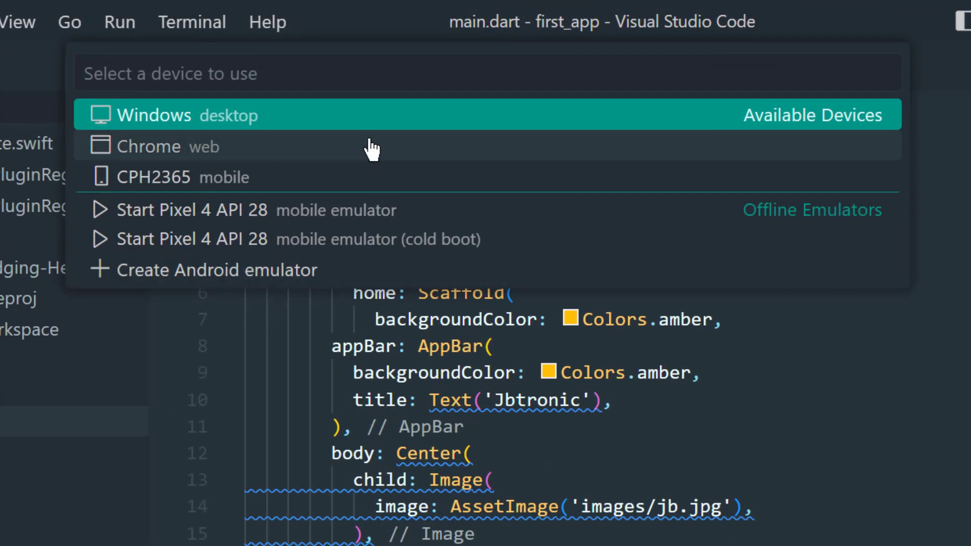
mouse_move(374, 208)
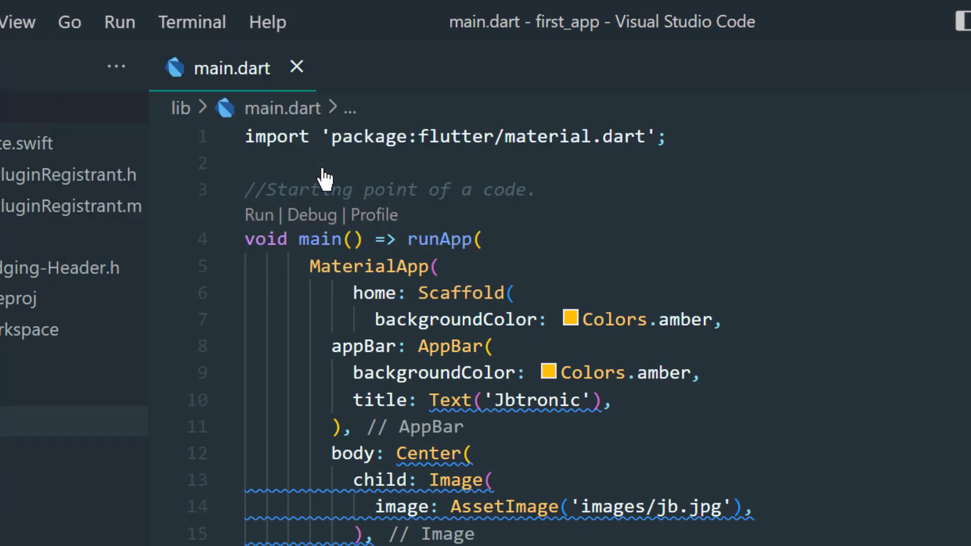
left_click(119, 22)
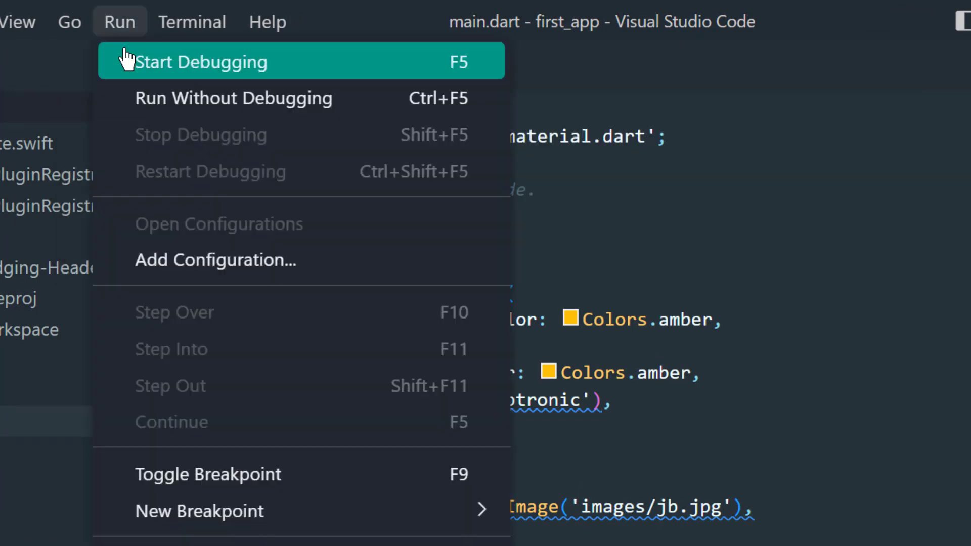
left_click(199, 62)
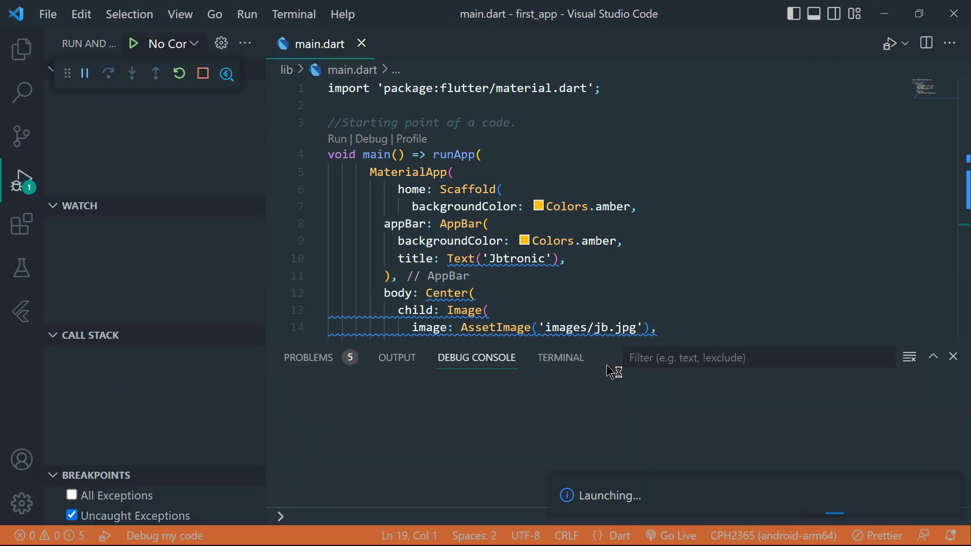